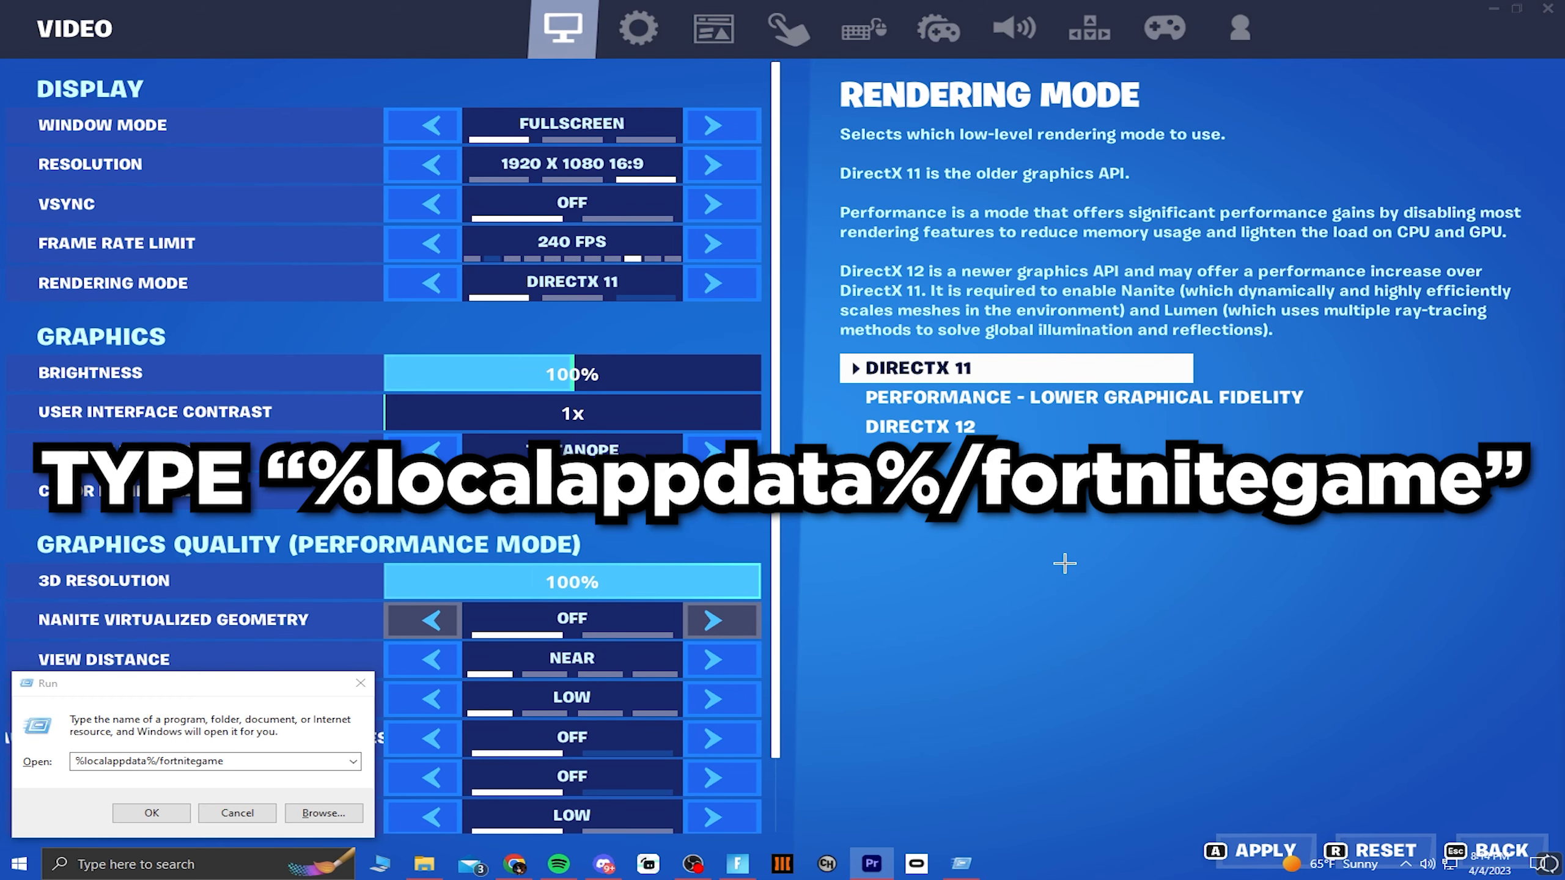
# Open %localappdata%/fortnitegame and show the WindowsClient config folder's Properties with its Read-only attribute
pyautogui.click(151, 813)
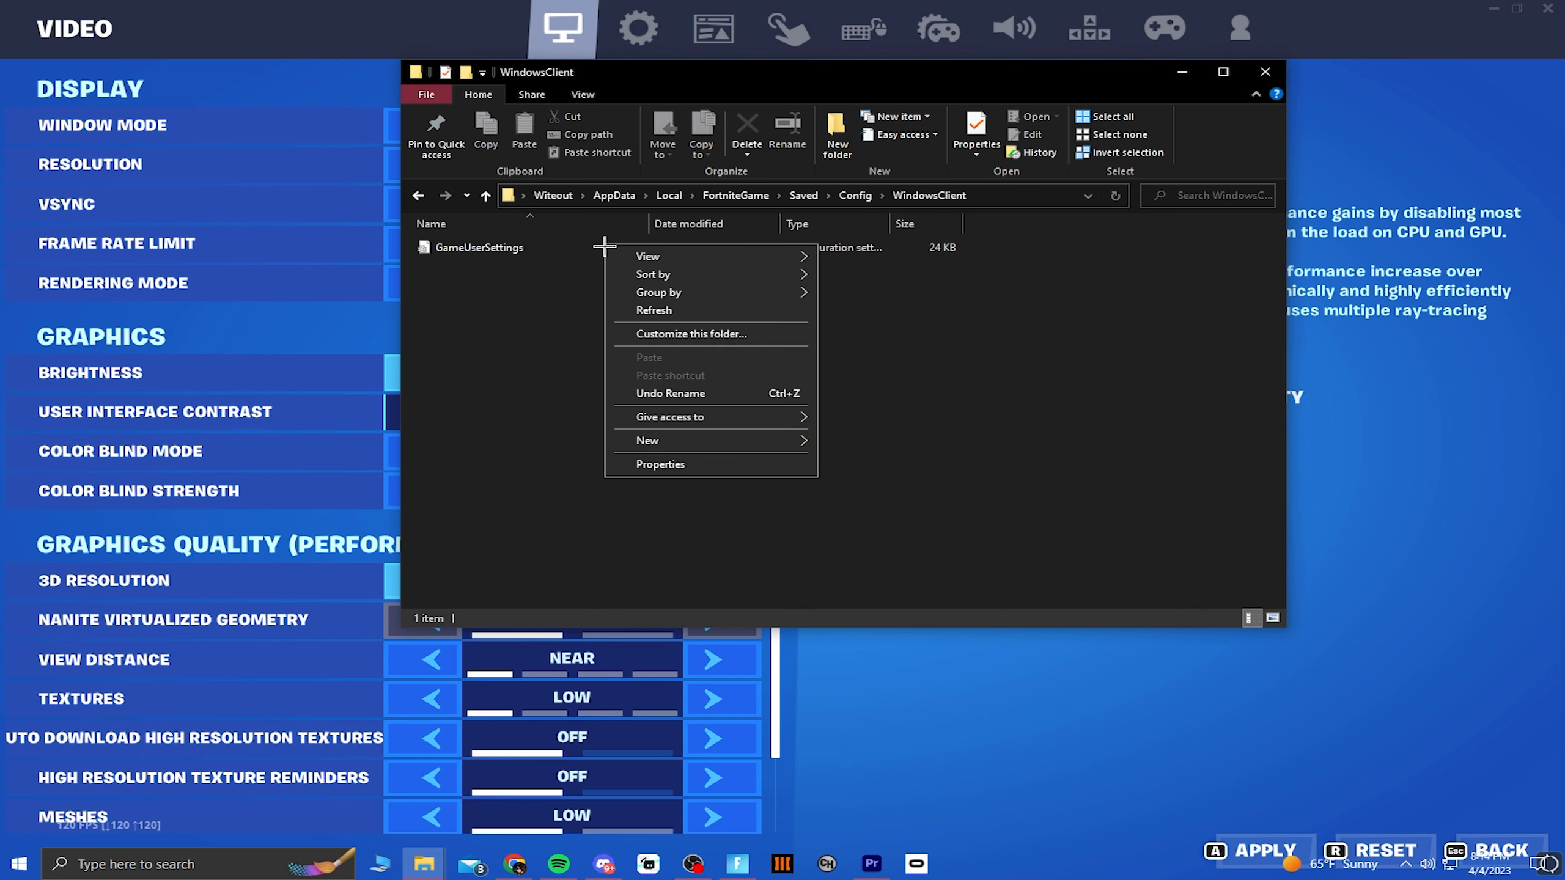
pyautogui.click(660, 464)
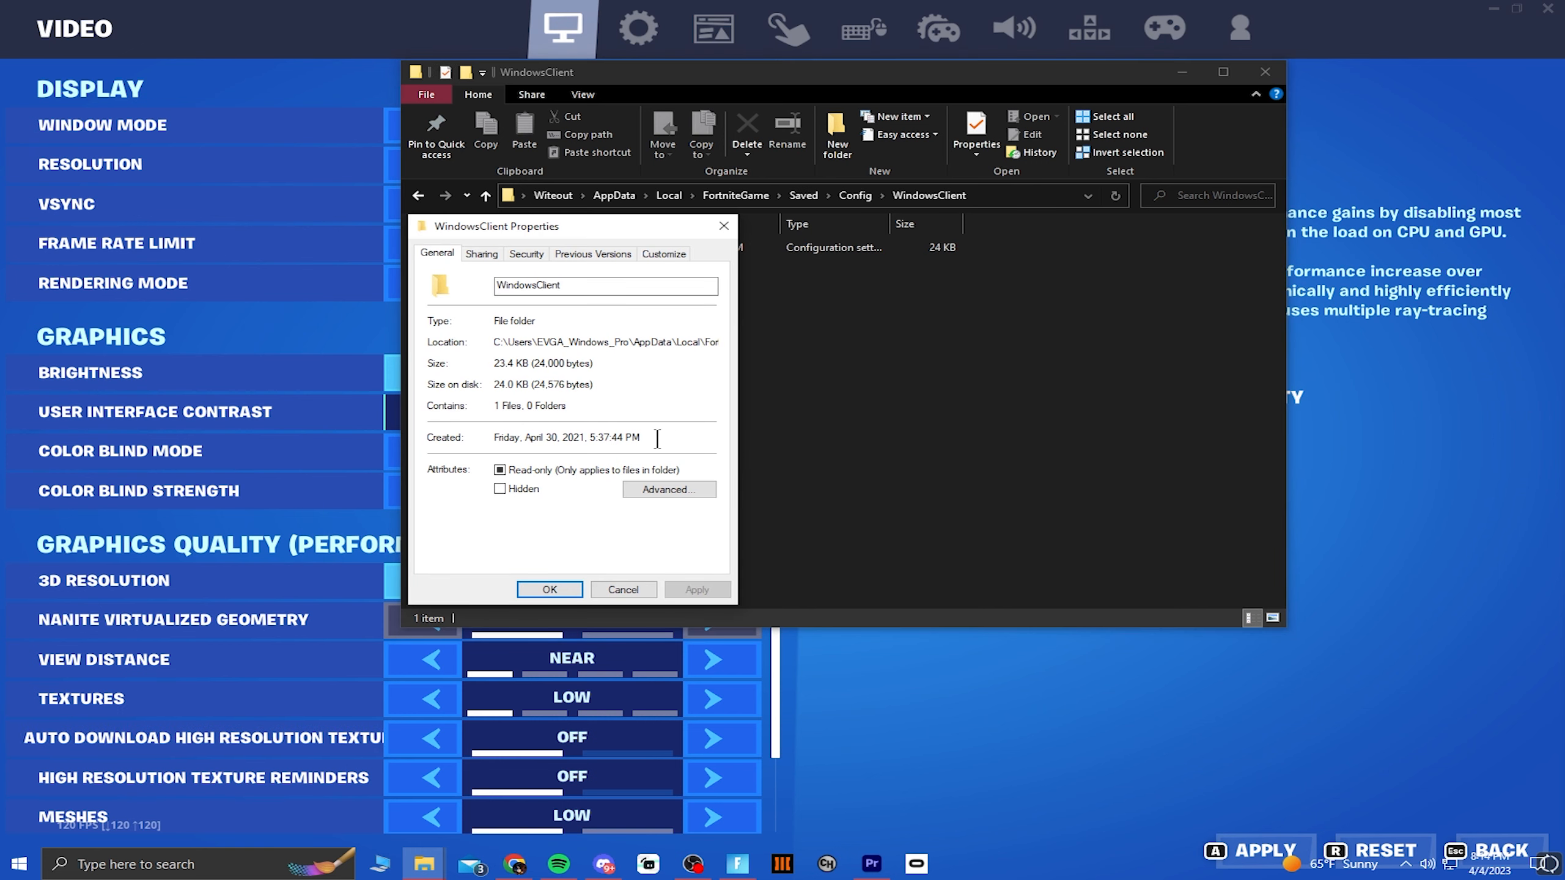